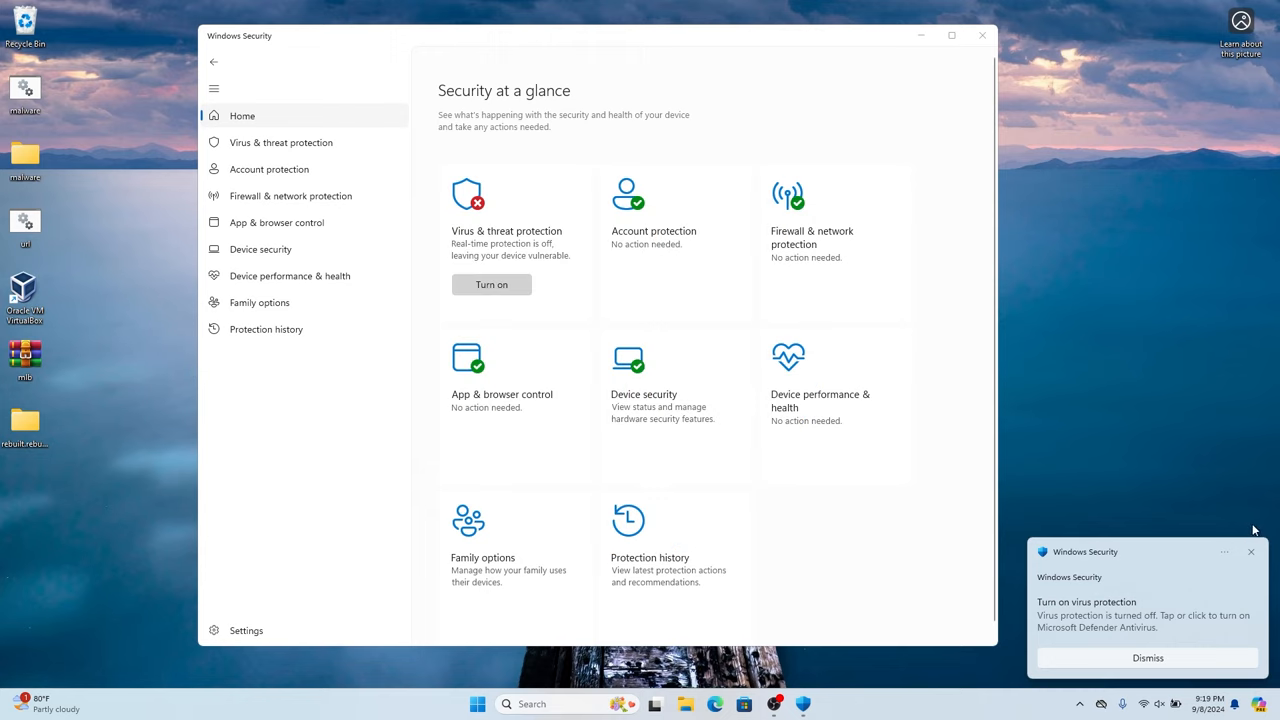
# - Dismiss the Windows Security toast warning that virus protection is turned off
pyautogui.click(1148, 656)
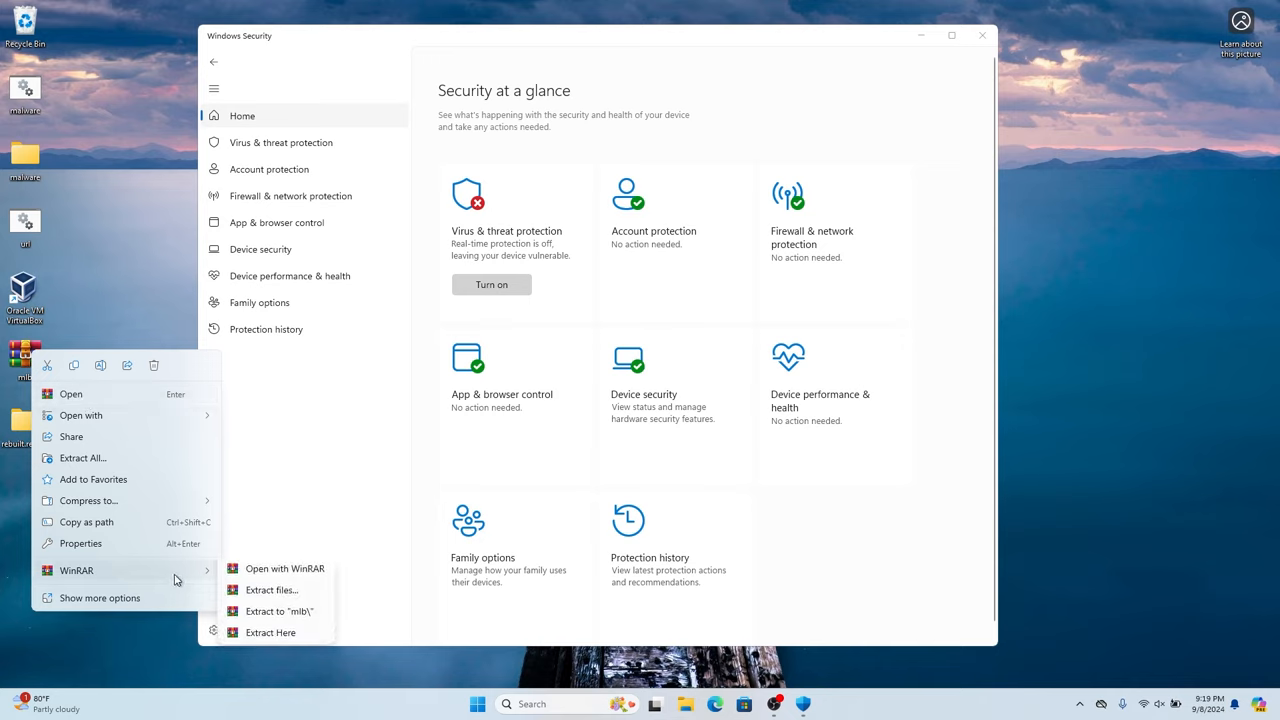
# - Extract the desktop archive in place with WinRAR's Extract Here
pyautogui.click(270, 590)
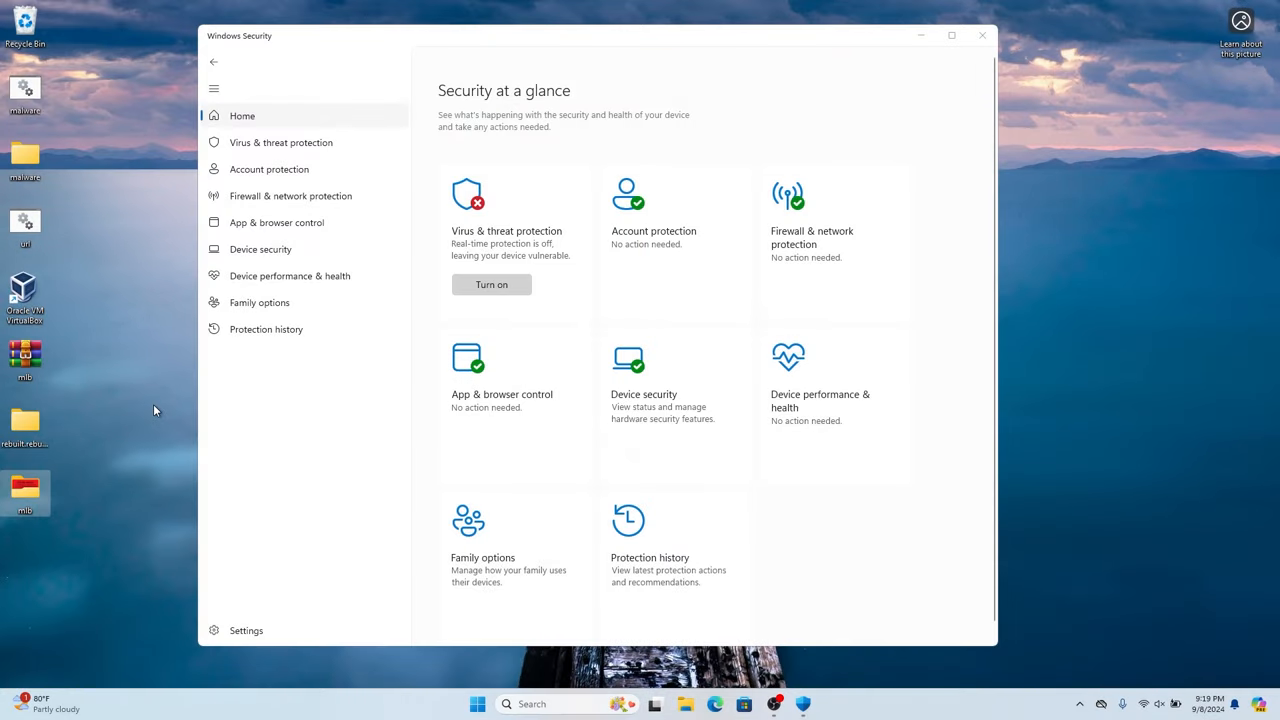
pyautogui.moveTo(266, 412)
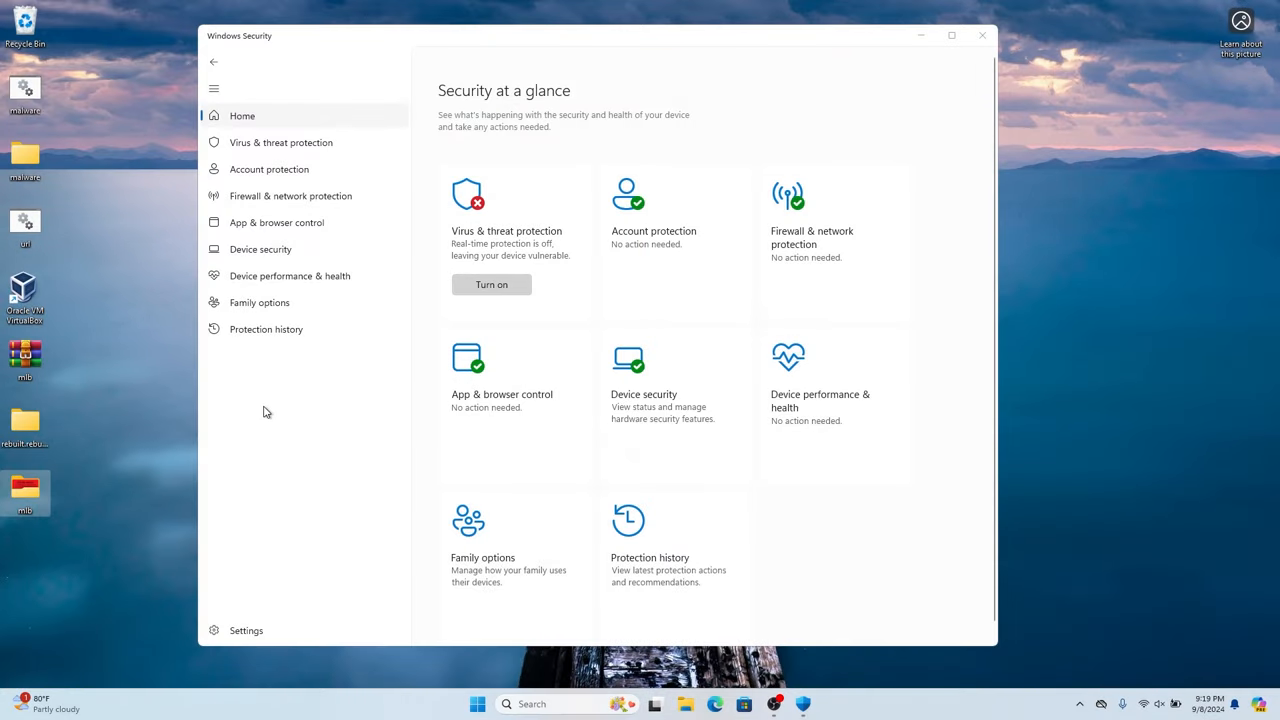
pyautogui.moveTo(492, 232)
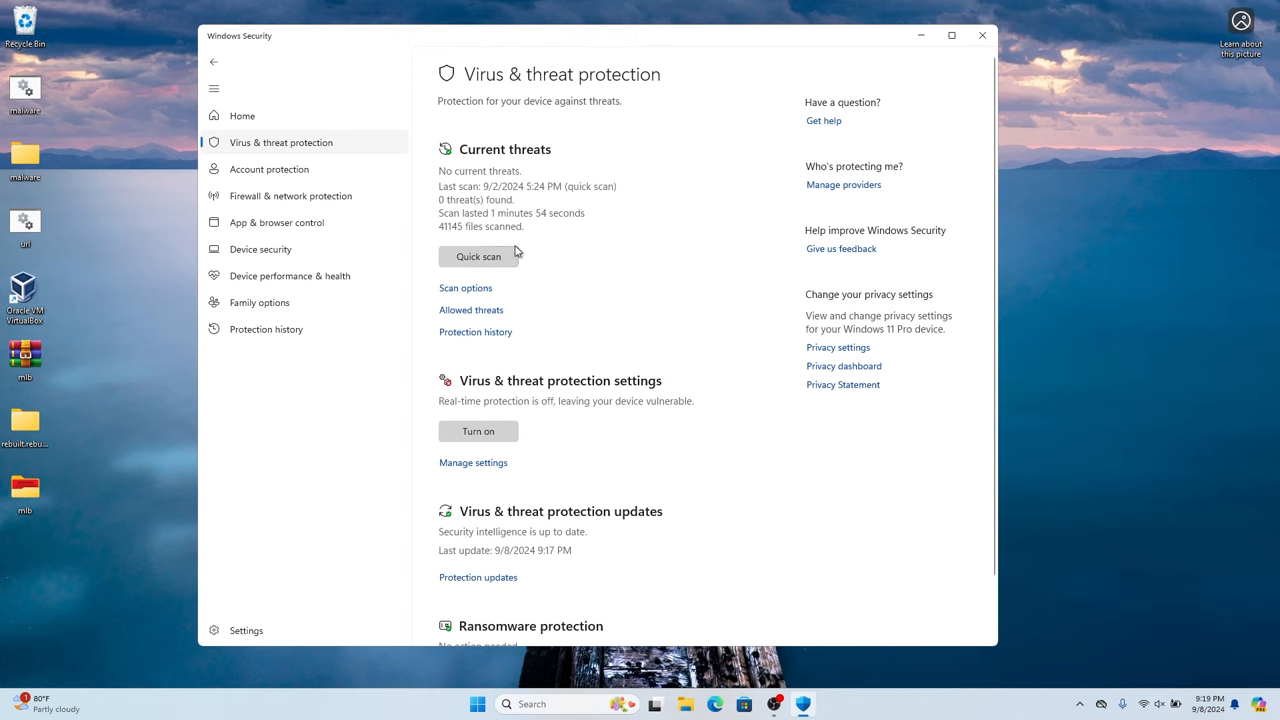
# - Switch Real-time protection On under Virus & threat protection's Manage settings
pyautogui.scroll(-3)
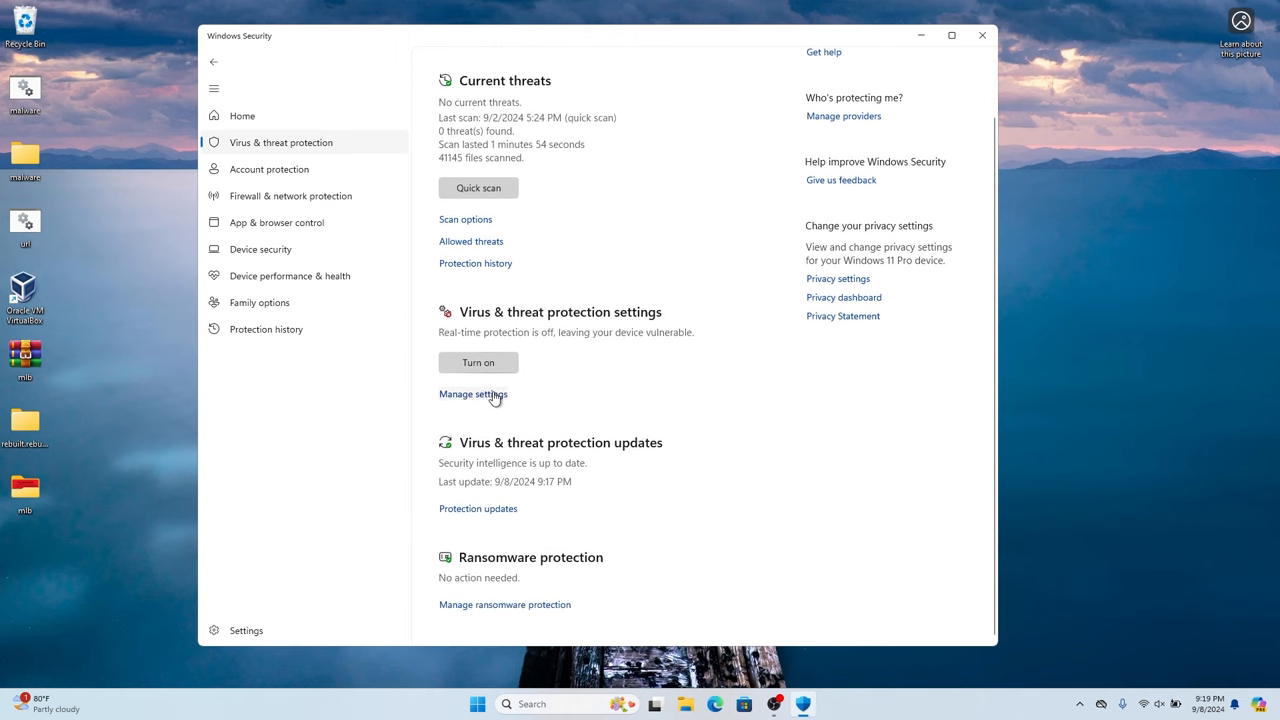
pyautogui.click(472, 392)
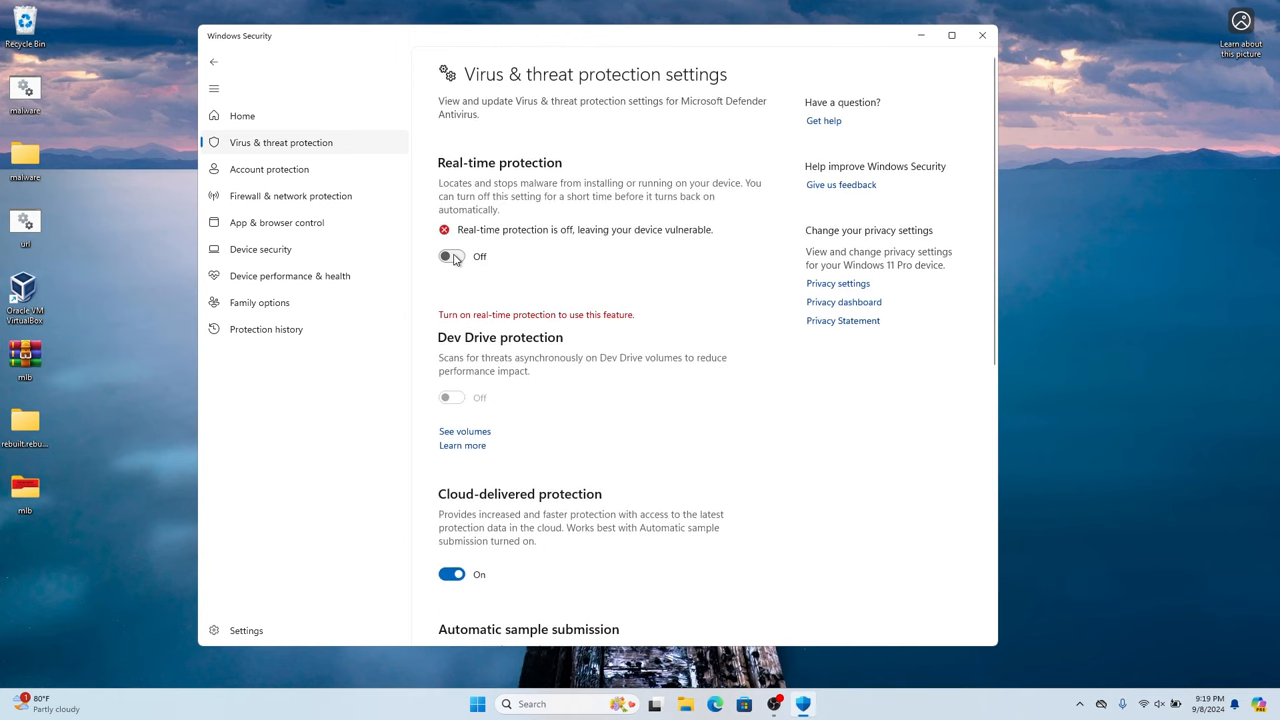
pyautogui.click(452, 256)
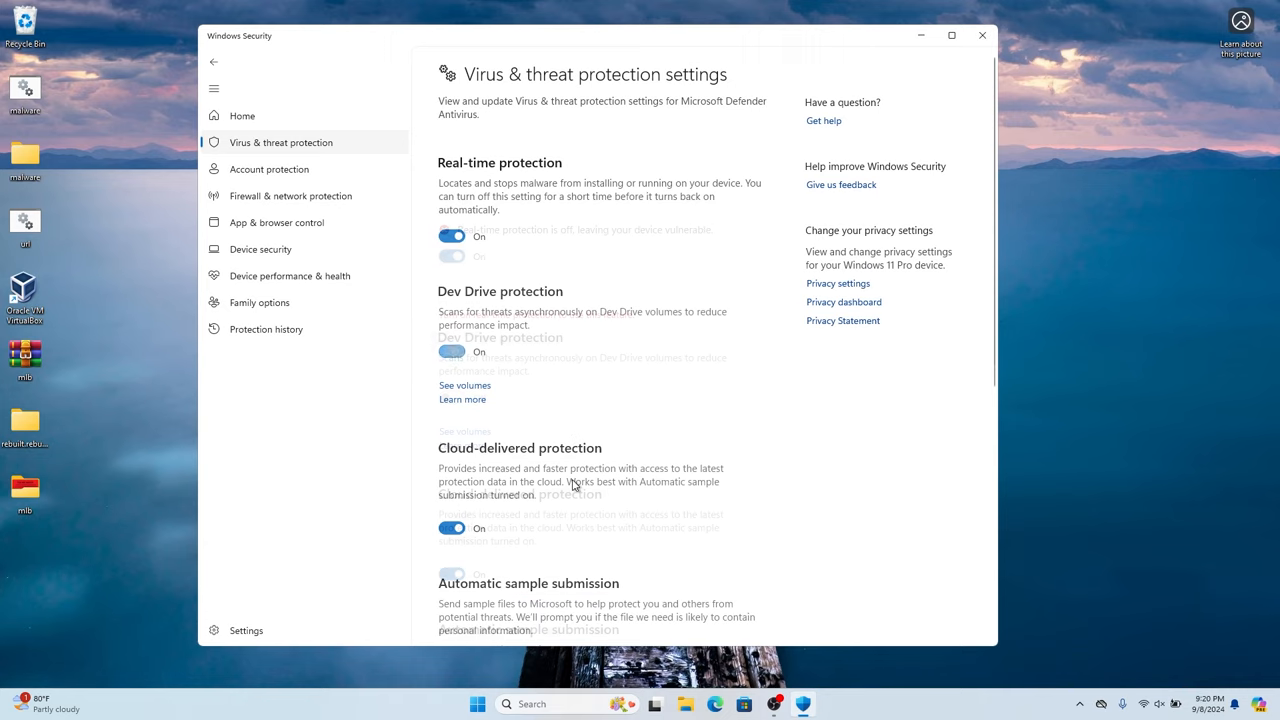
pyautogui.scroll(-3)
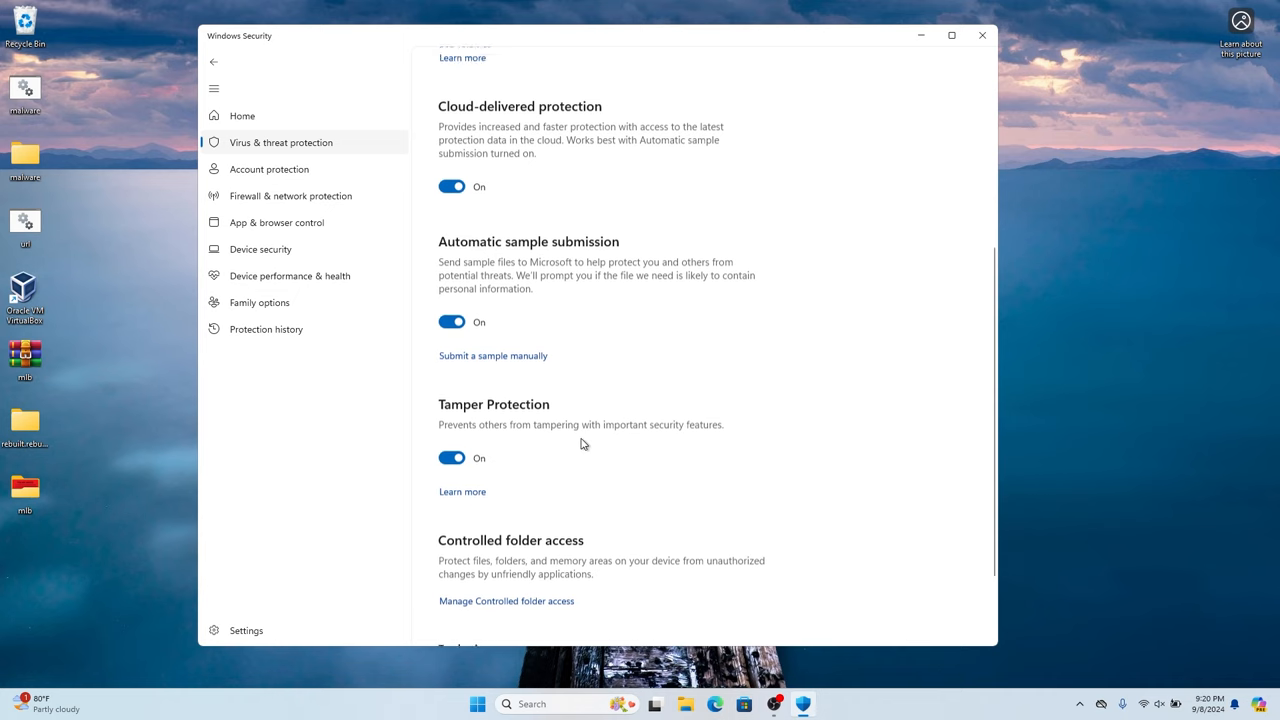
pyautogui.scroll(3)
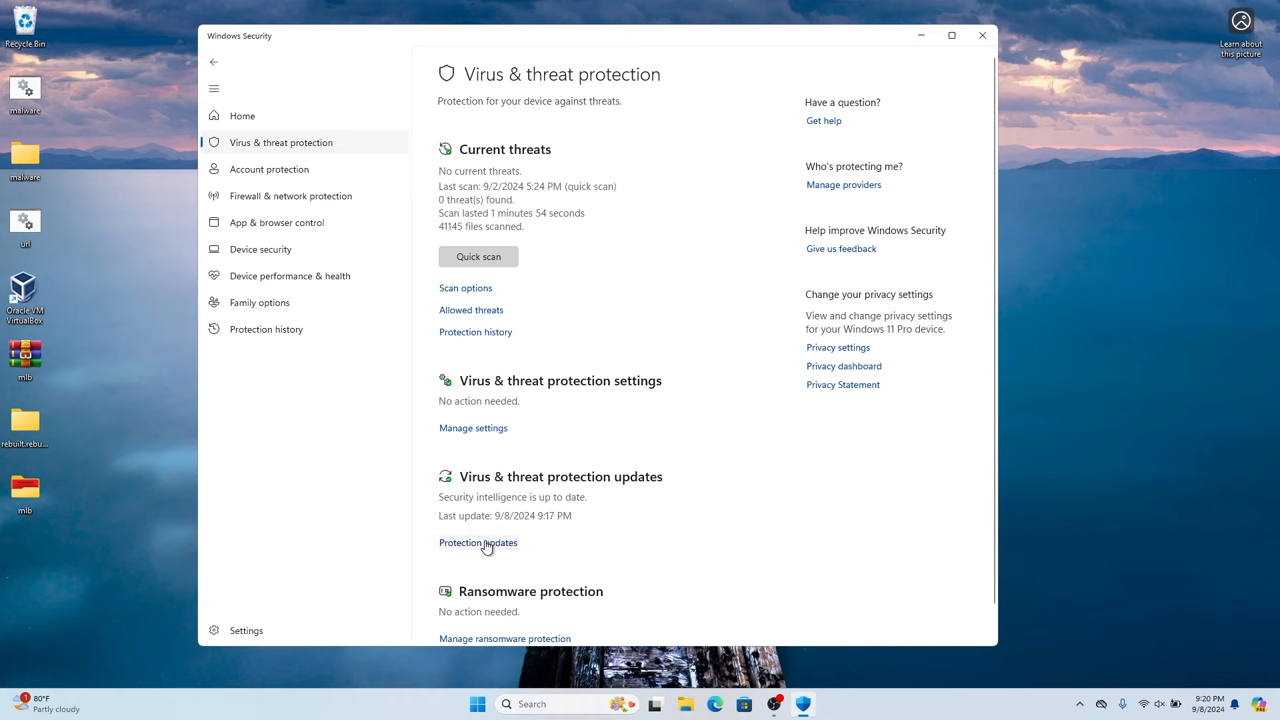
# - Check for the latest security intelligence under Protection updates
pyautogui.click(478, 542)
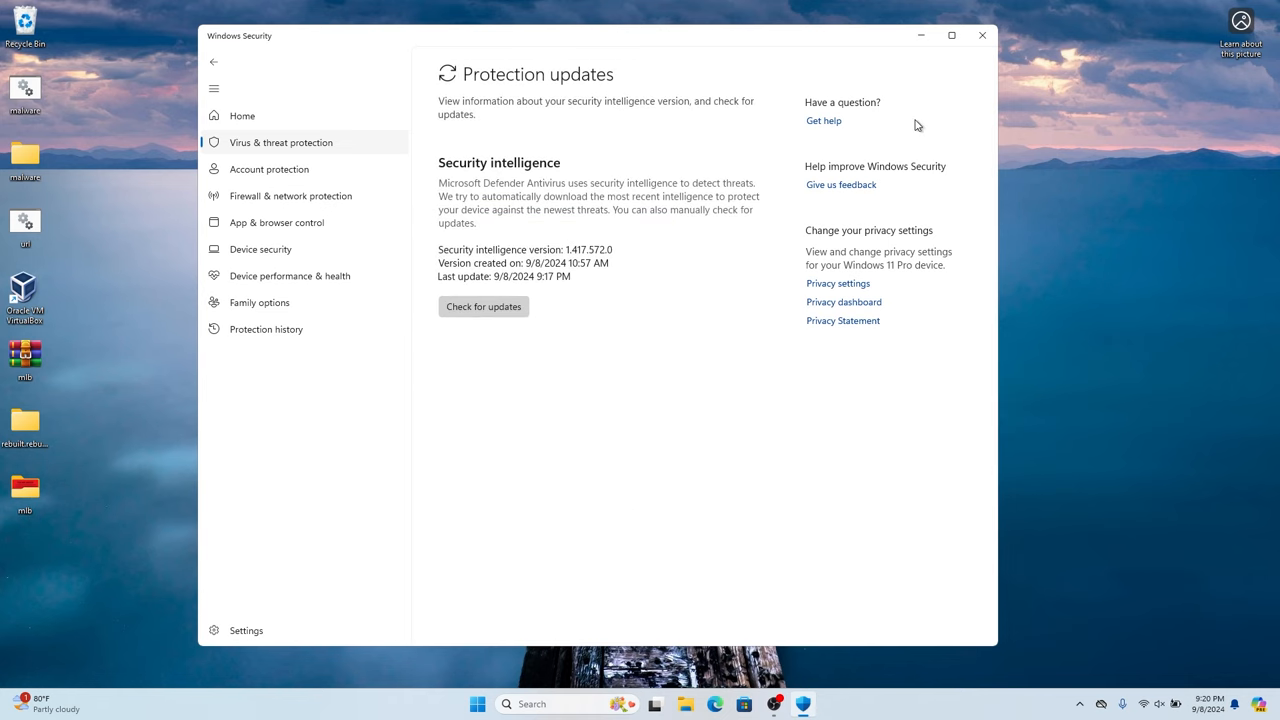
pyautogui.click(242, 114)
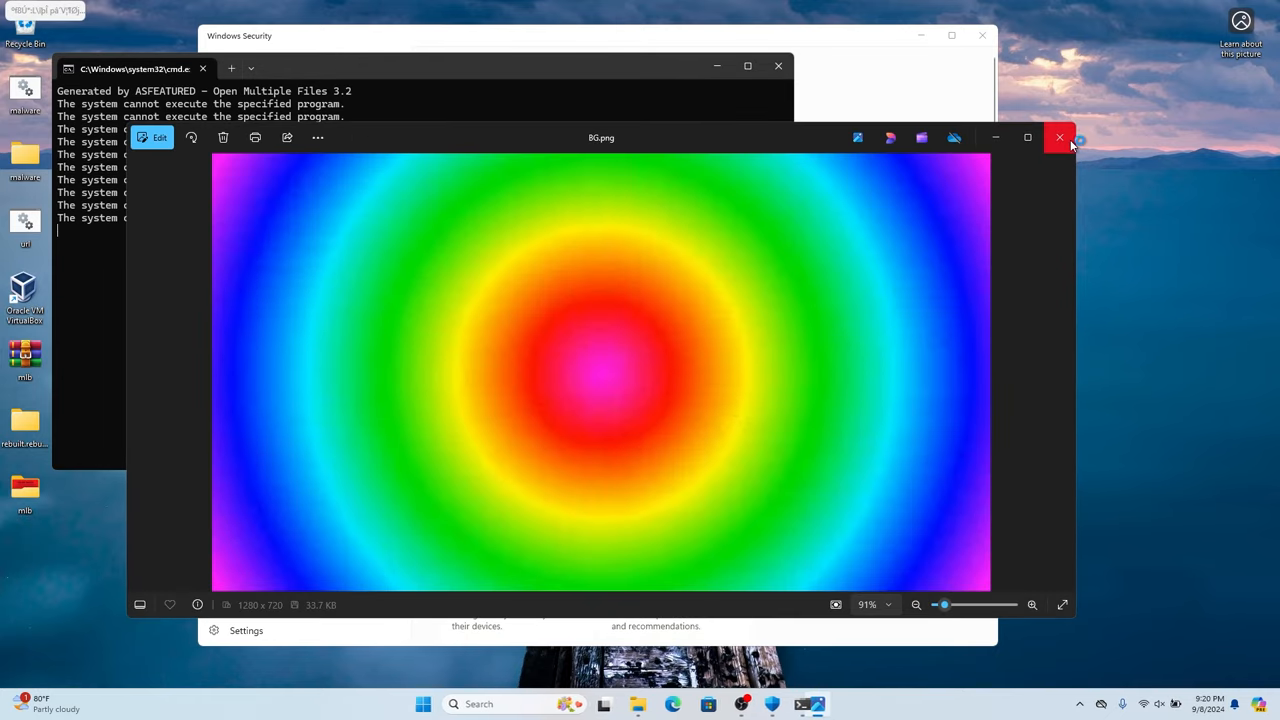
# - Close the Photos window showing the gradient image the sample script opened
pyautogui.click(1060, 136)
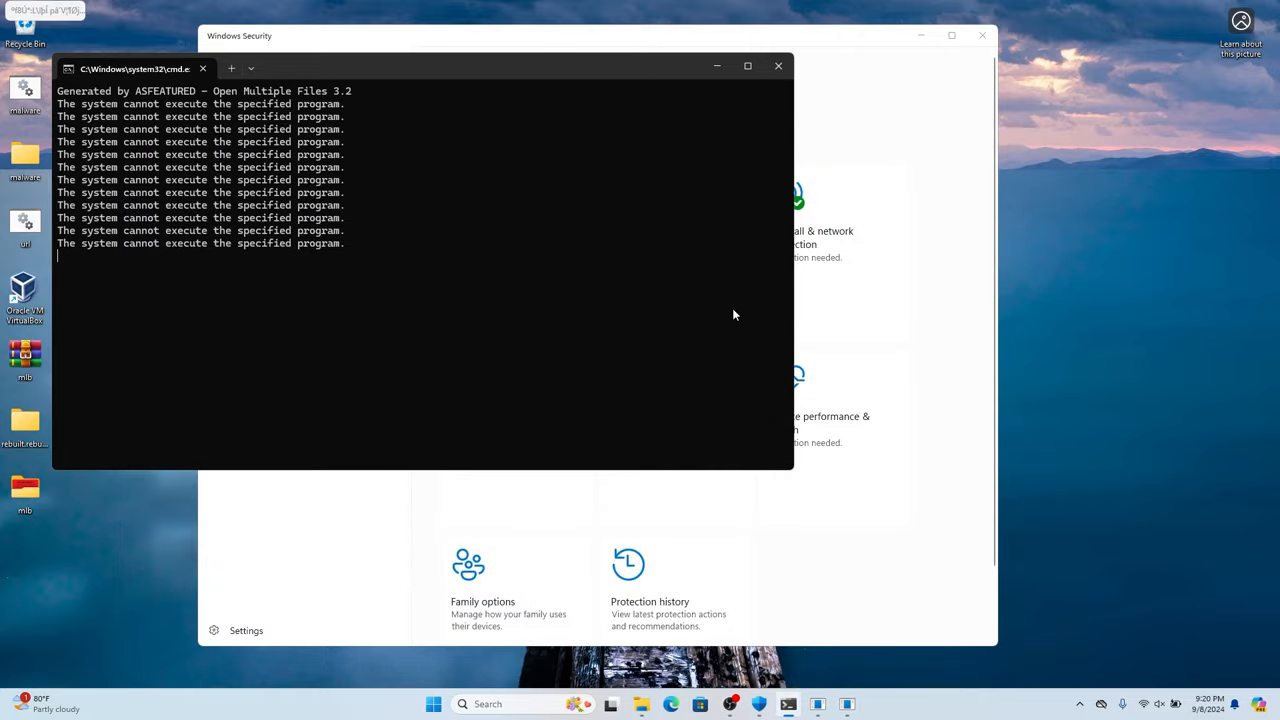